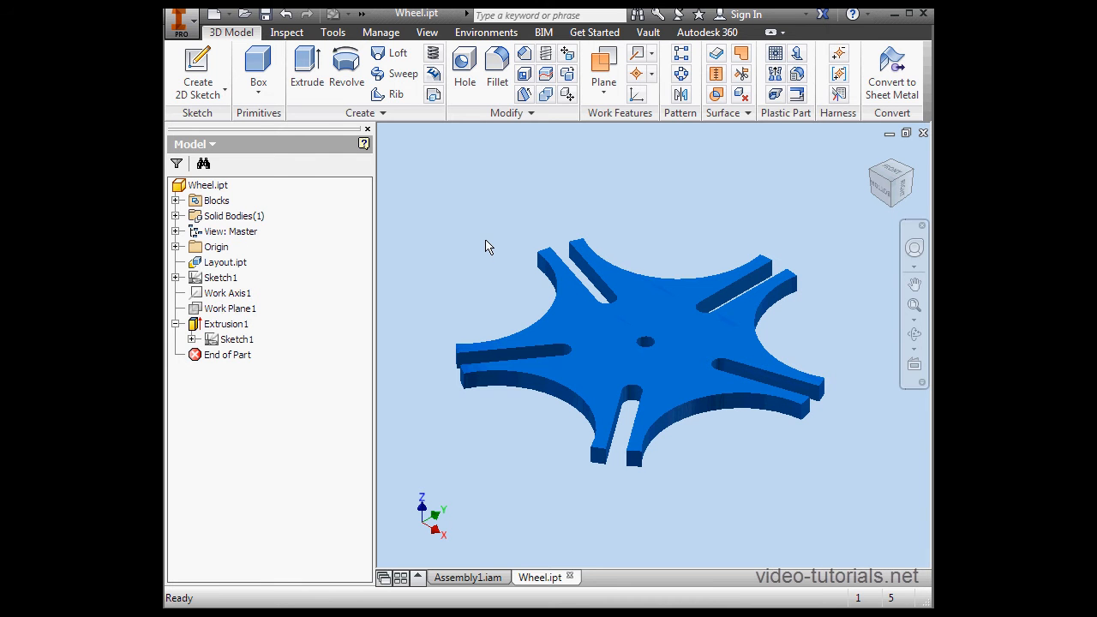
mouse_move(485, 254)
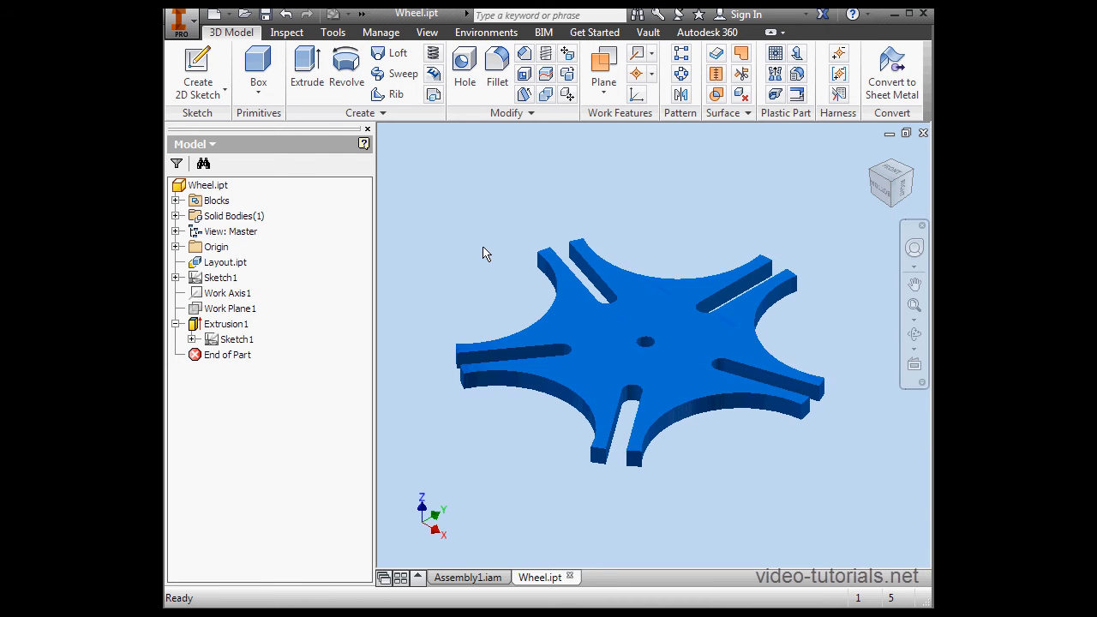
mouse_move(485, 270)
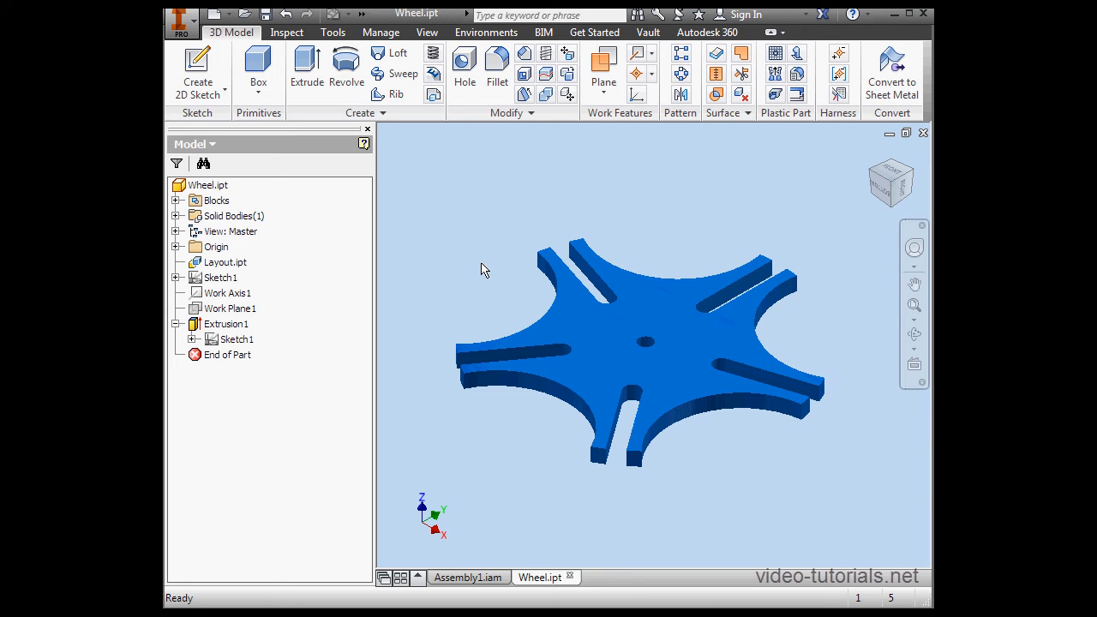
mouse_move(587, 262)
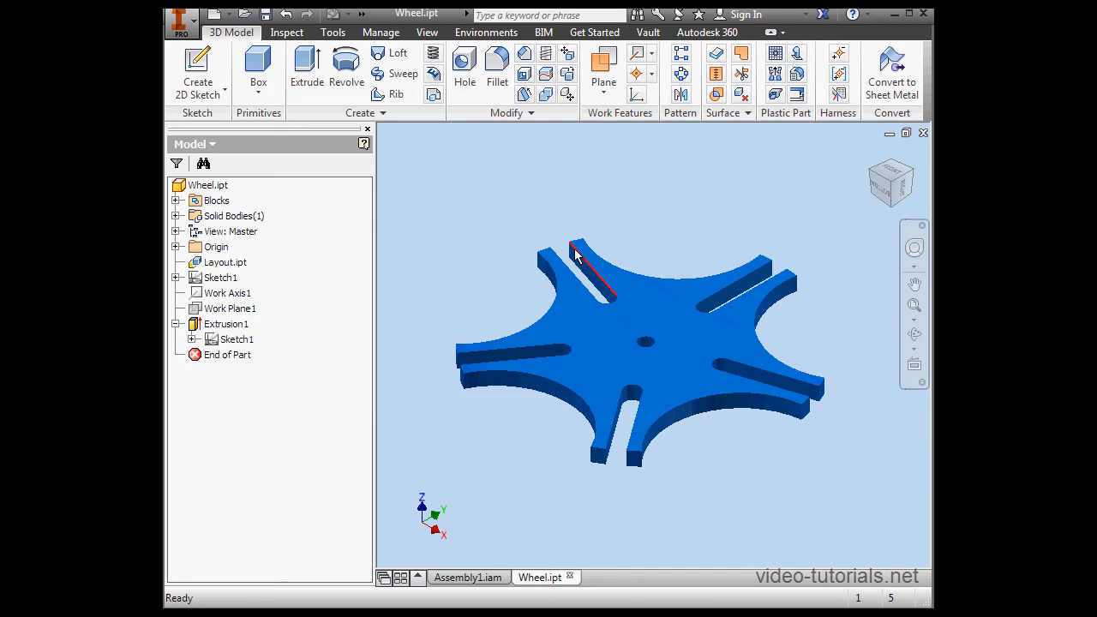
mouse_move(553, 230)
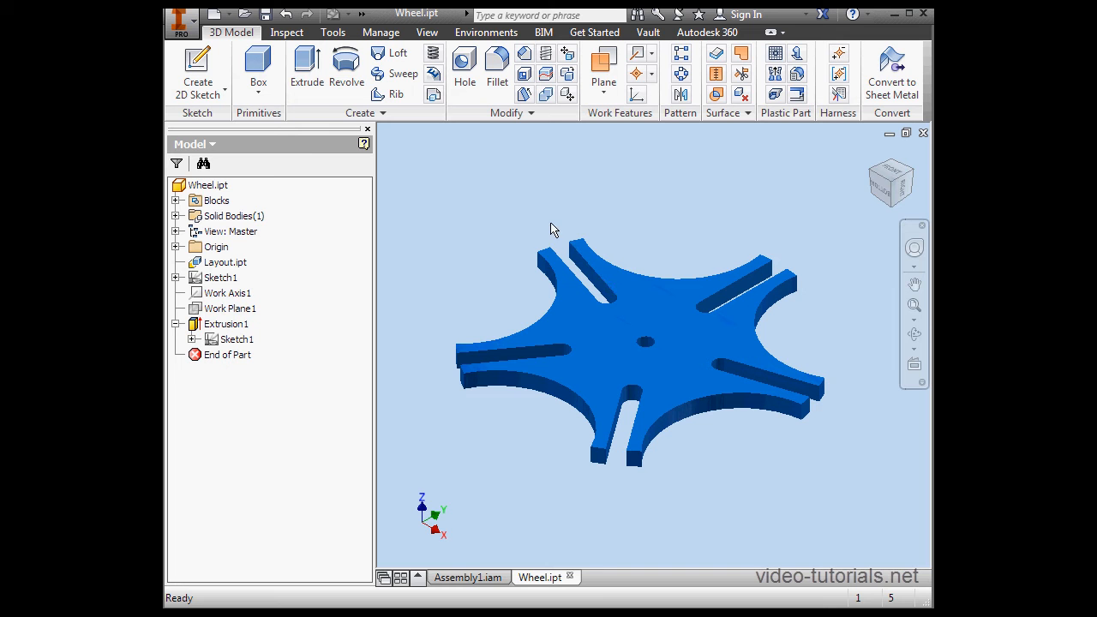
mouse_move(540, 228)
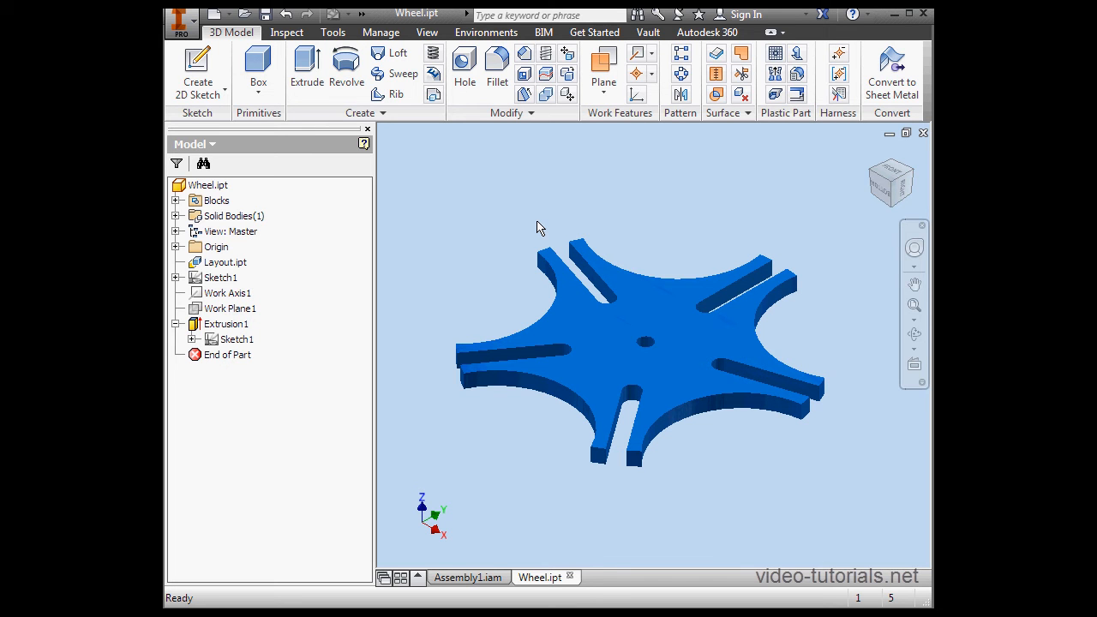
mouse_move(594, 226)
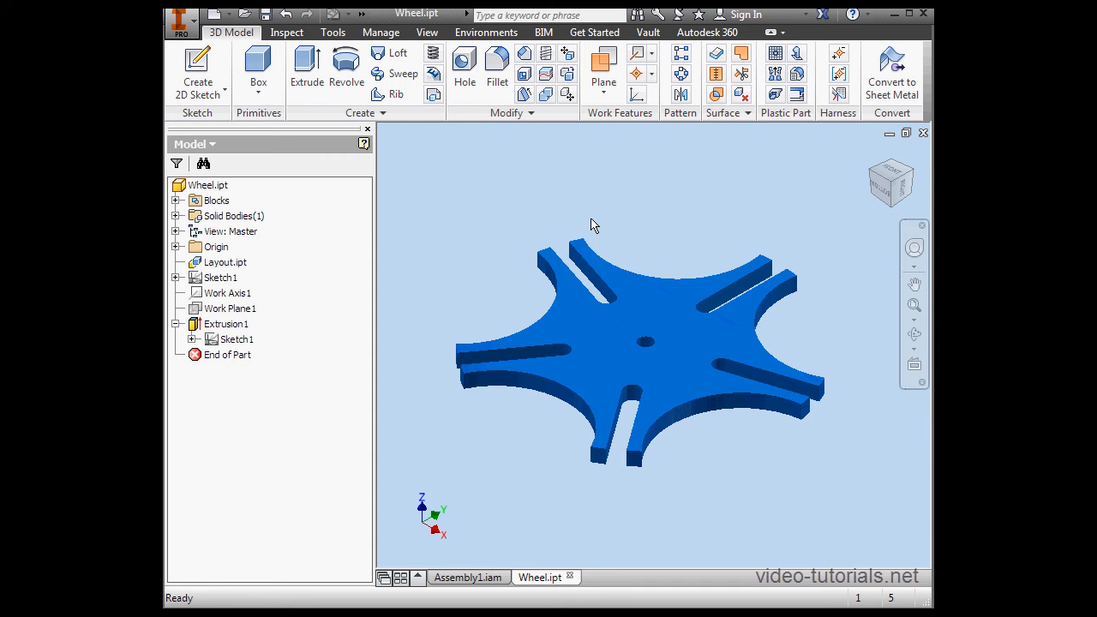
mouse_move(650, 226)
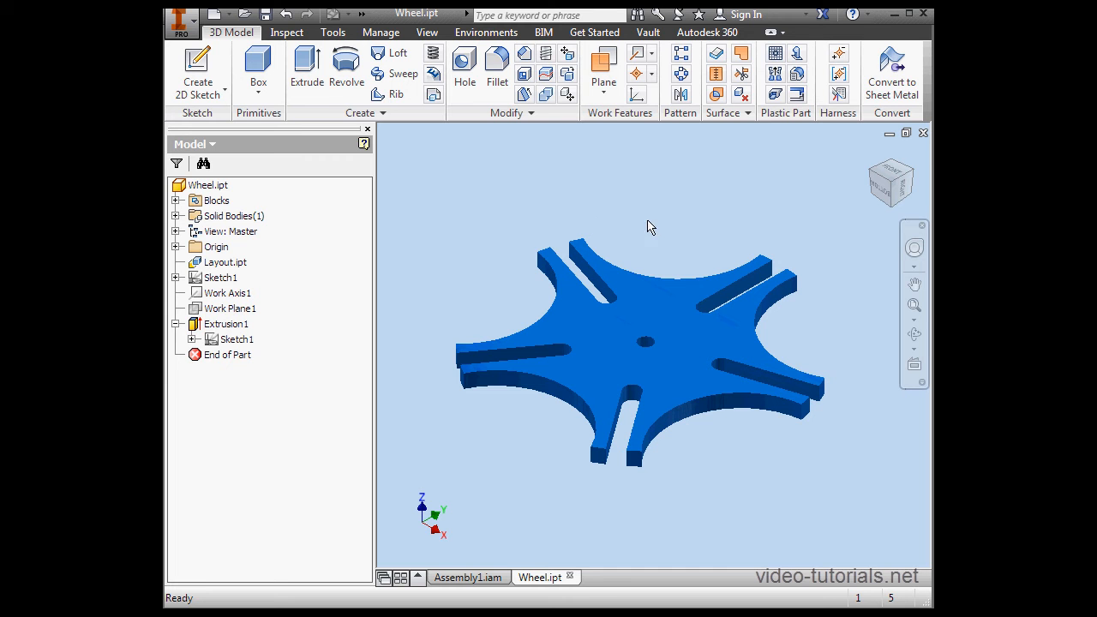
mouse_move(650, 210)
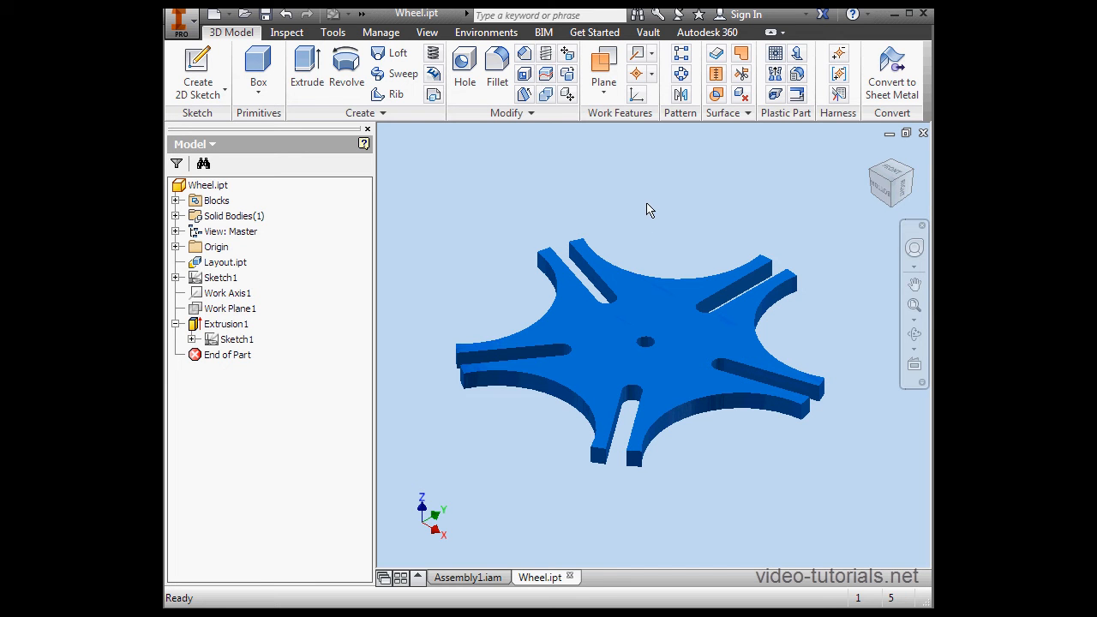
mouse_move(523, 214)
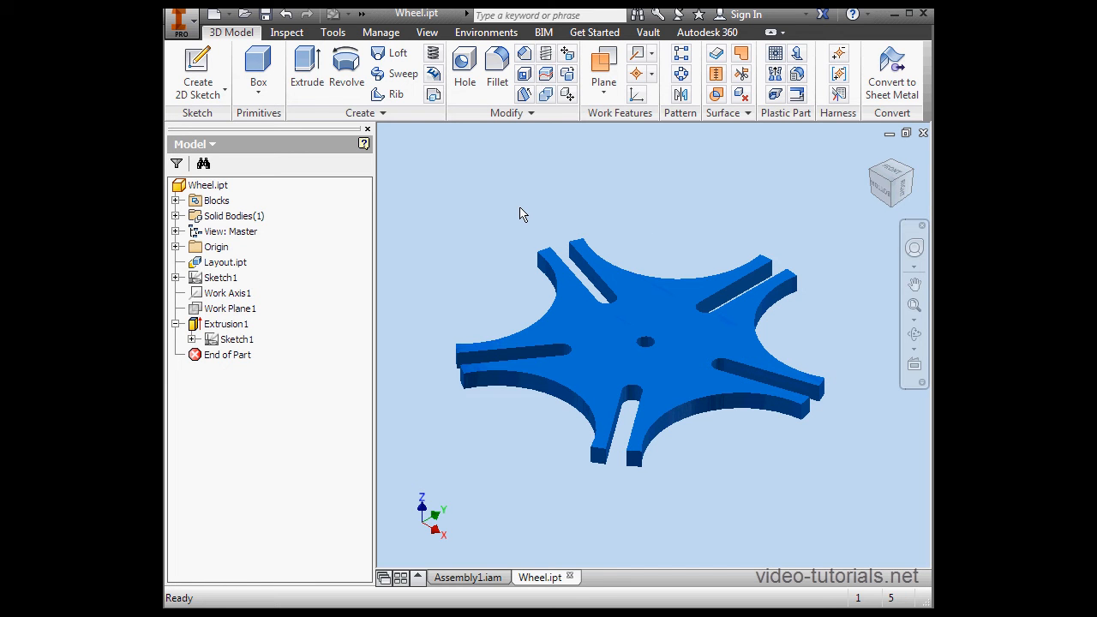
mouse_move(532, 197)
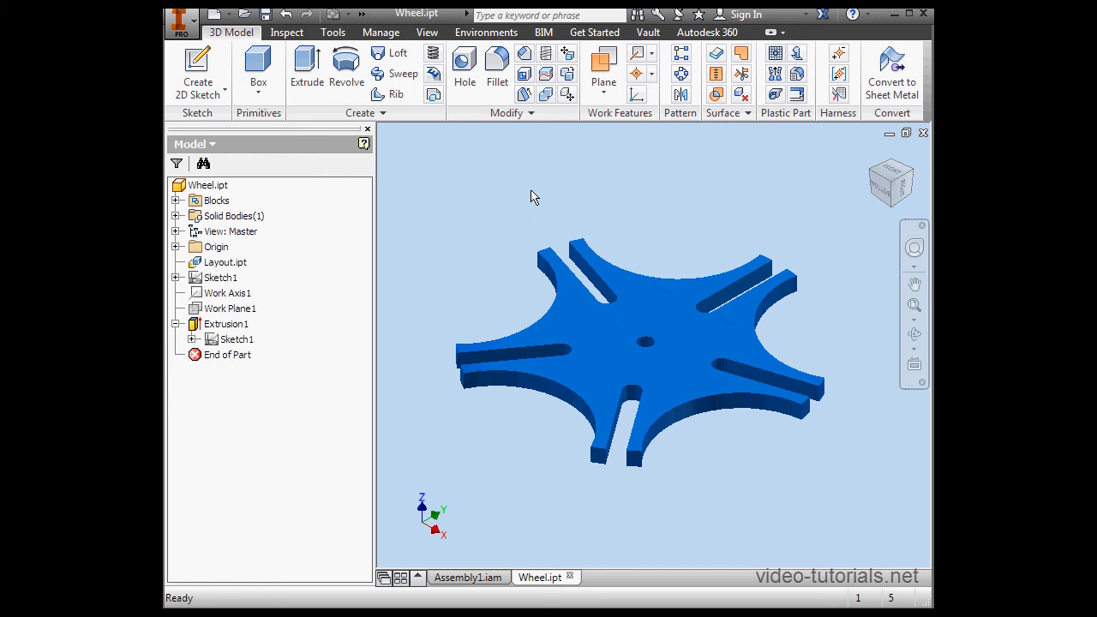
mouse_move(482, 203)
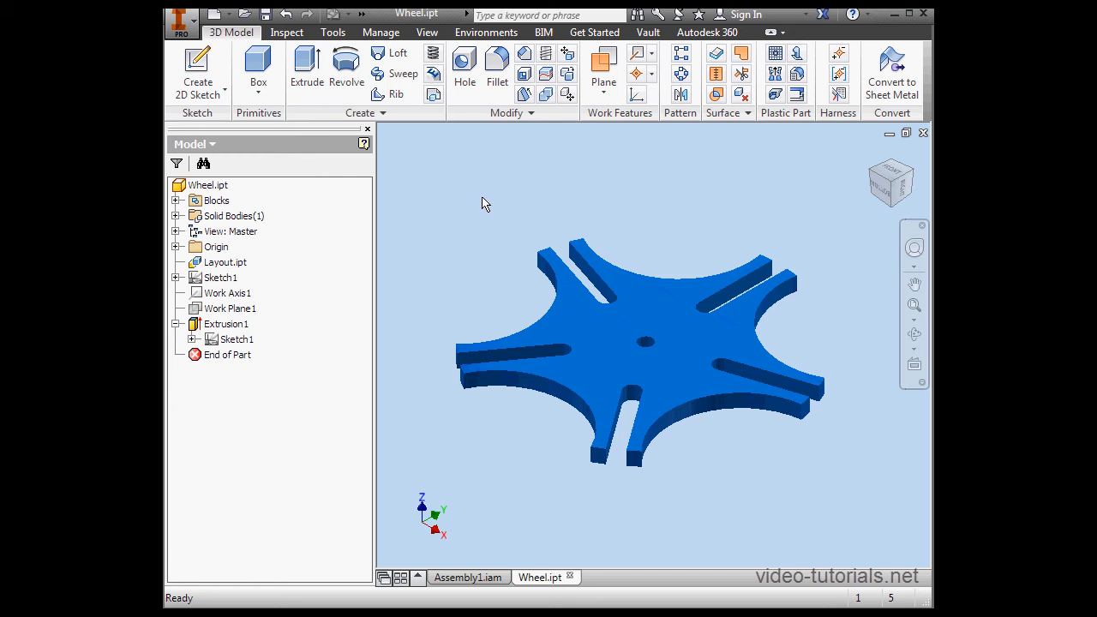
mouse_move(422, 179)
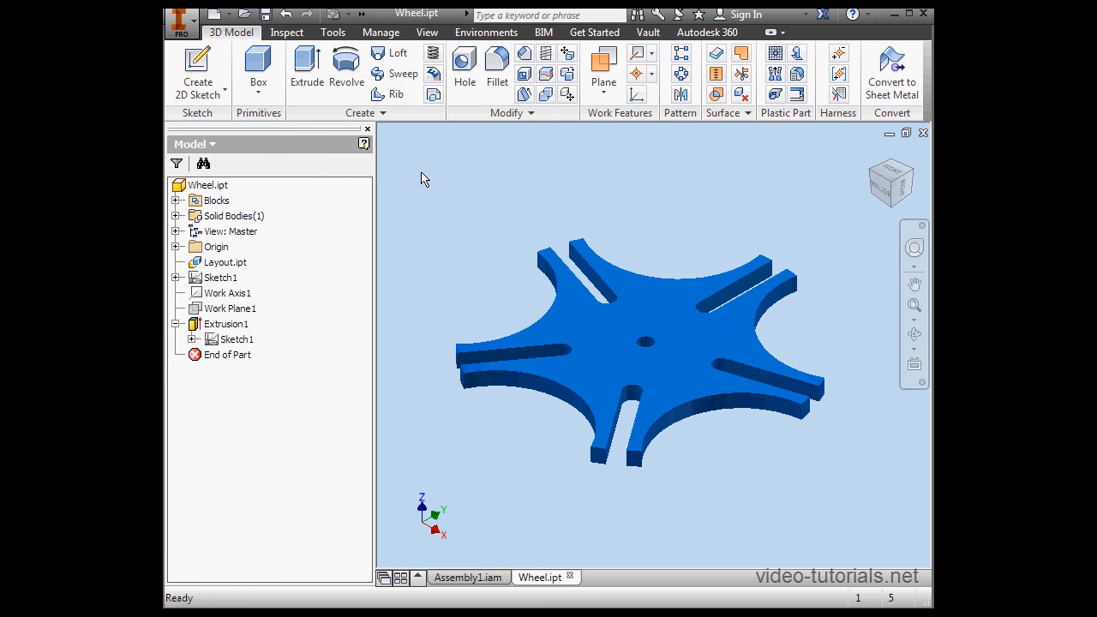
Browse the material and application options, then switch to the Assembly1 wheels-and-crank assembly
left_click(287, 32)
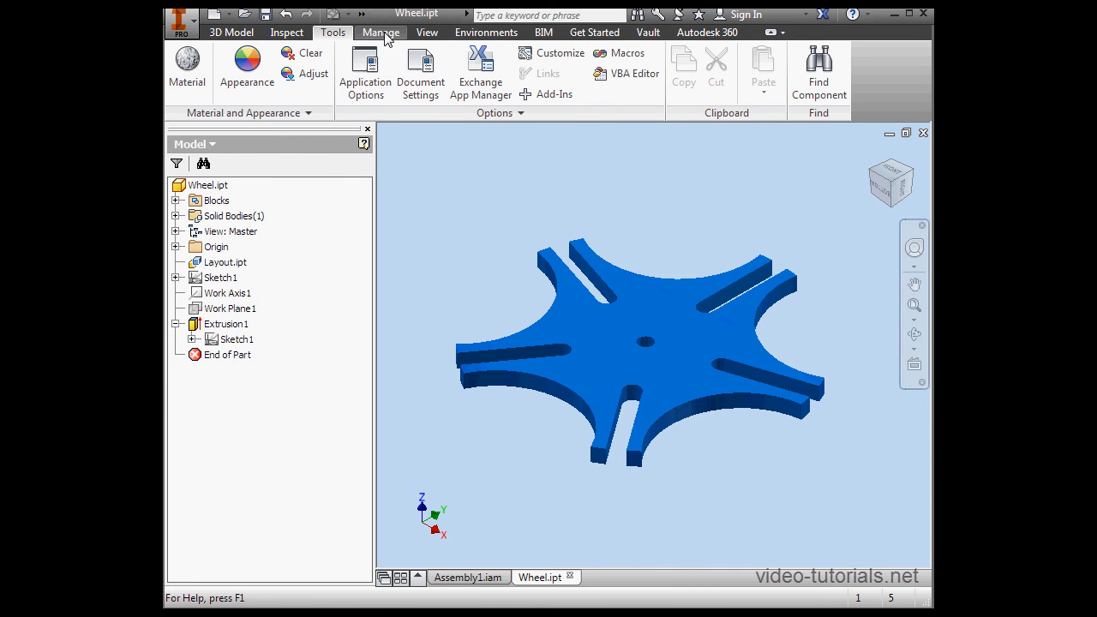
left_click(230, 32)
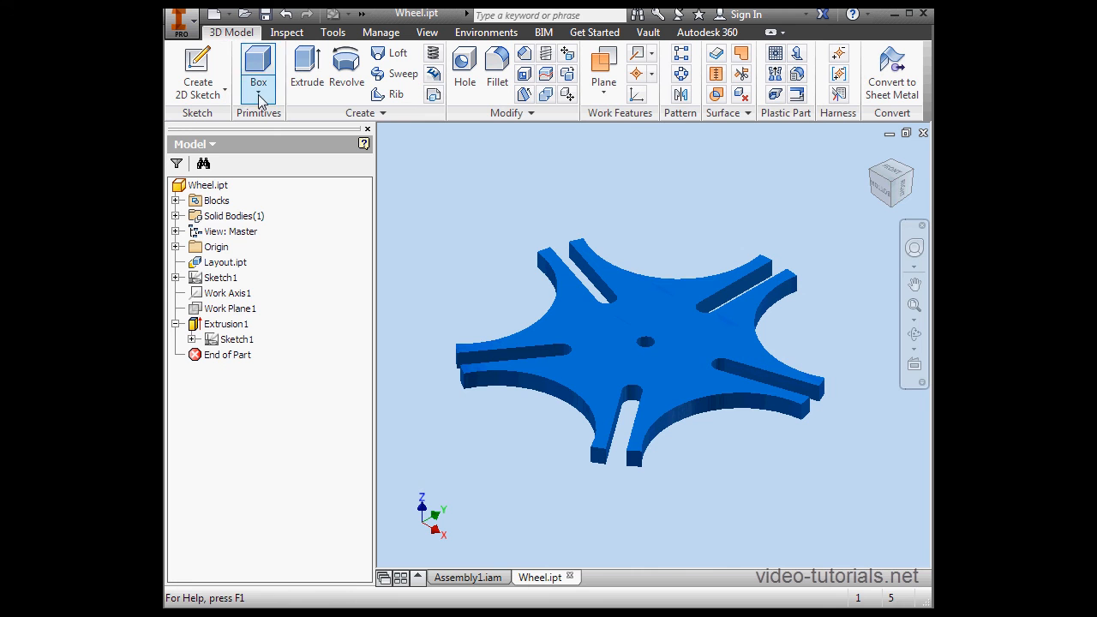
mouse_move(463, 558)
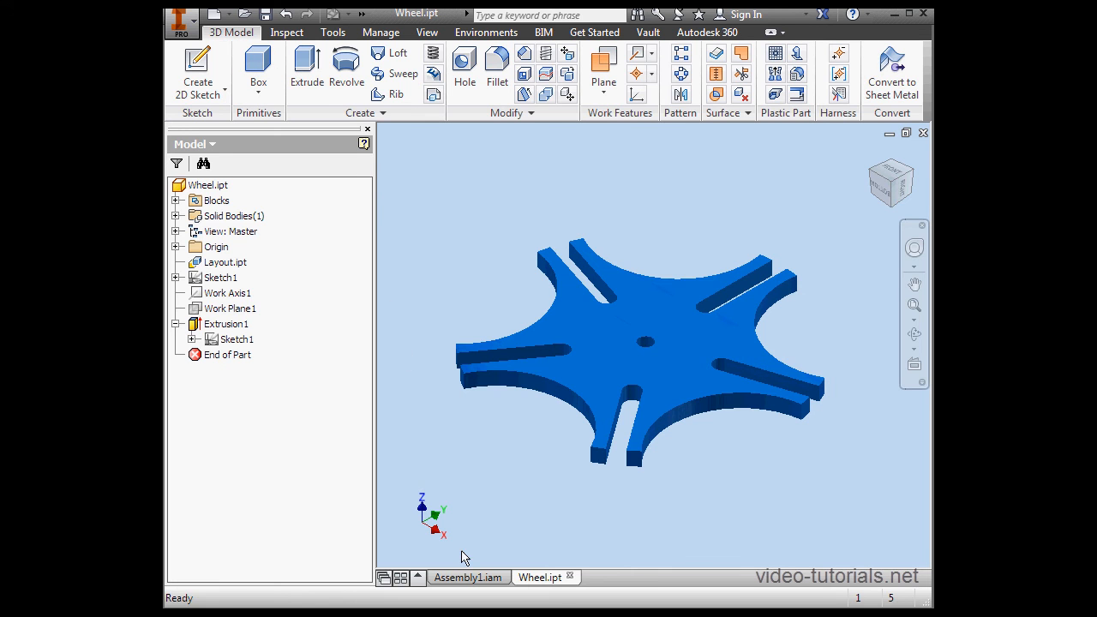
left_click(468, 577)
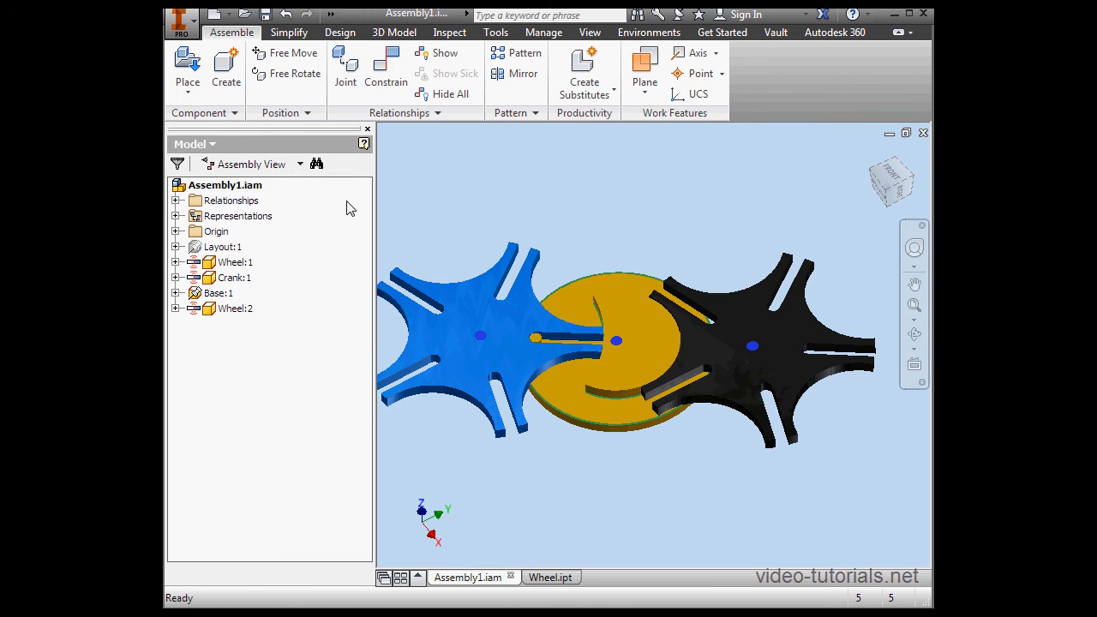
mouse_move(424, 197)
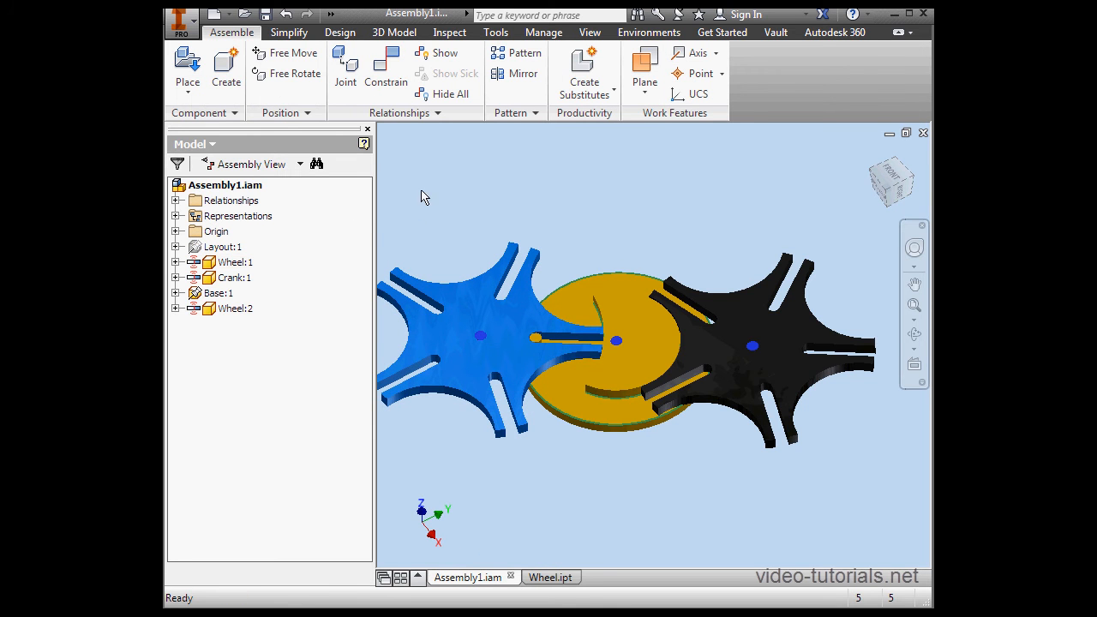
mouse_move(401, 202)
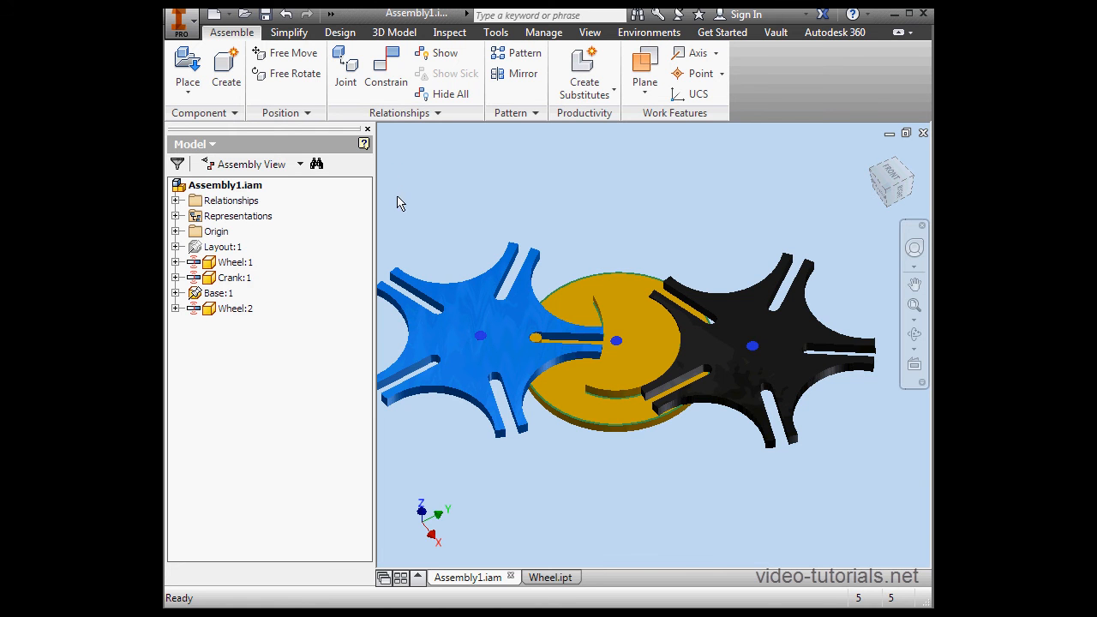
mouse_move(426, 202)
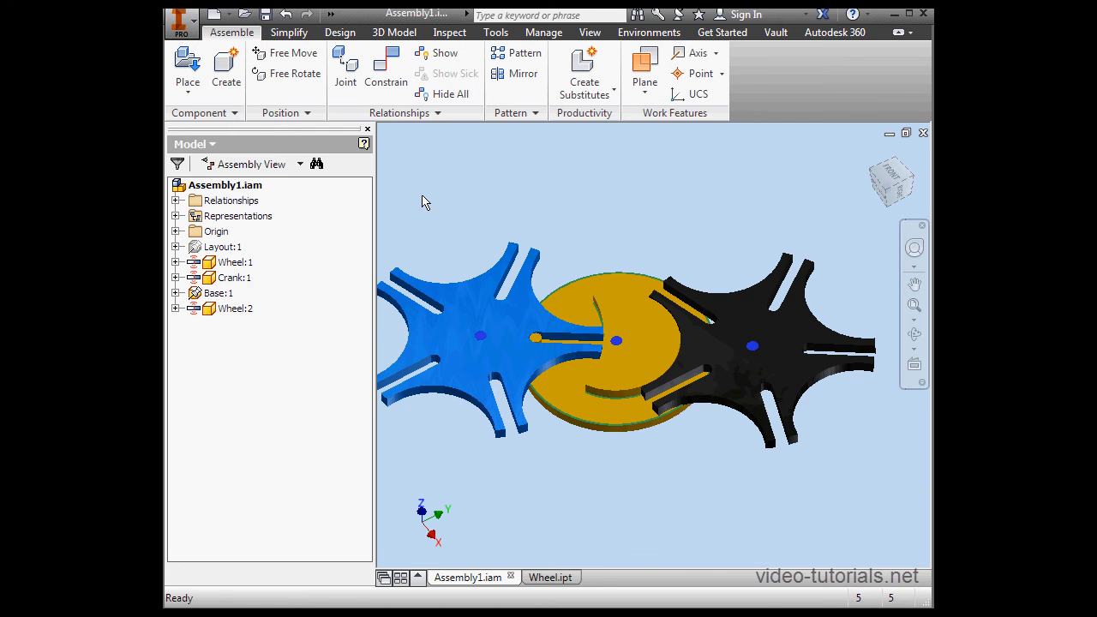
mouse_move(391, 208)
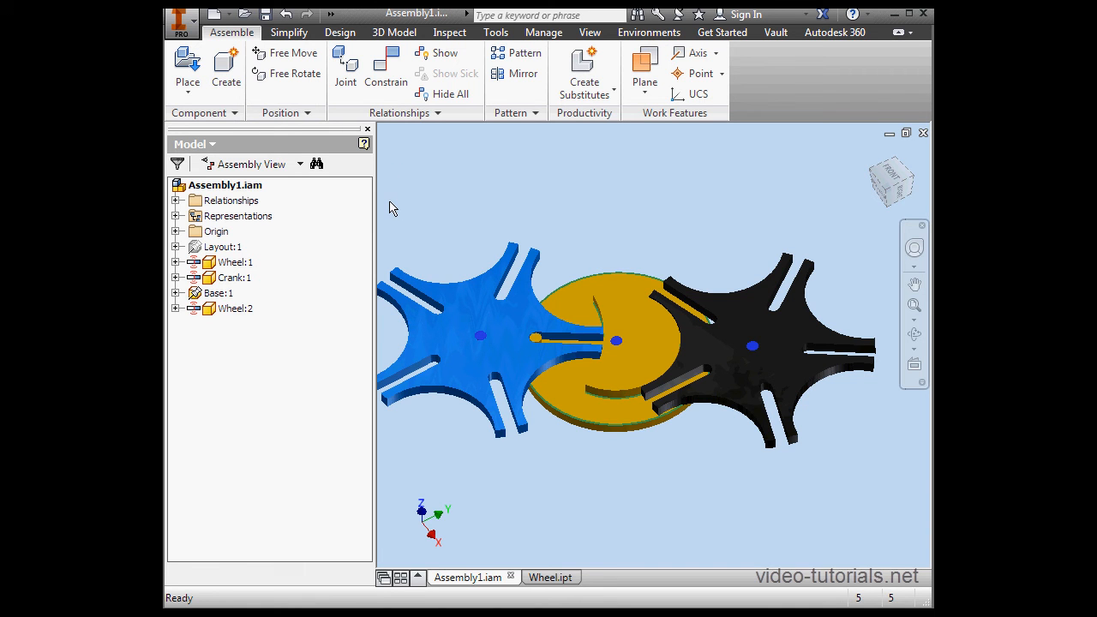
mouse_move(385, 198)
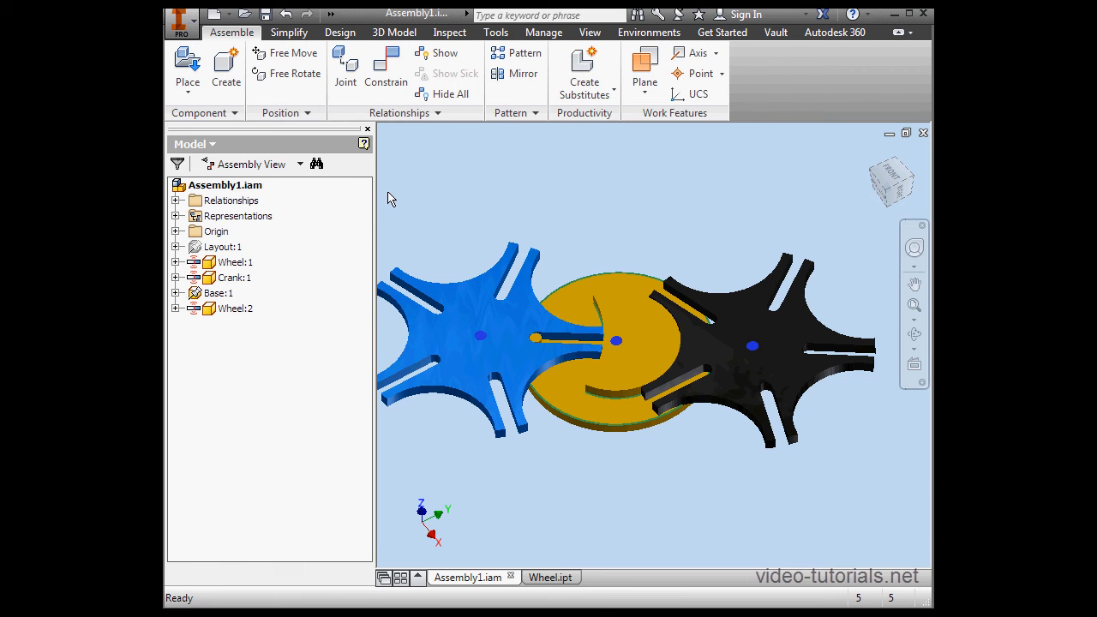
mouse_move(438, 202)
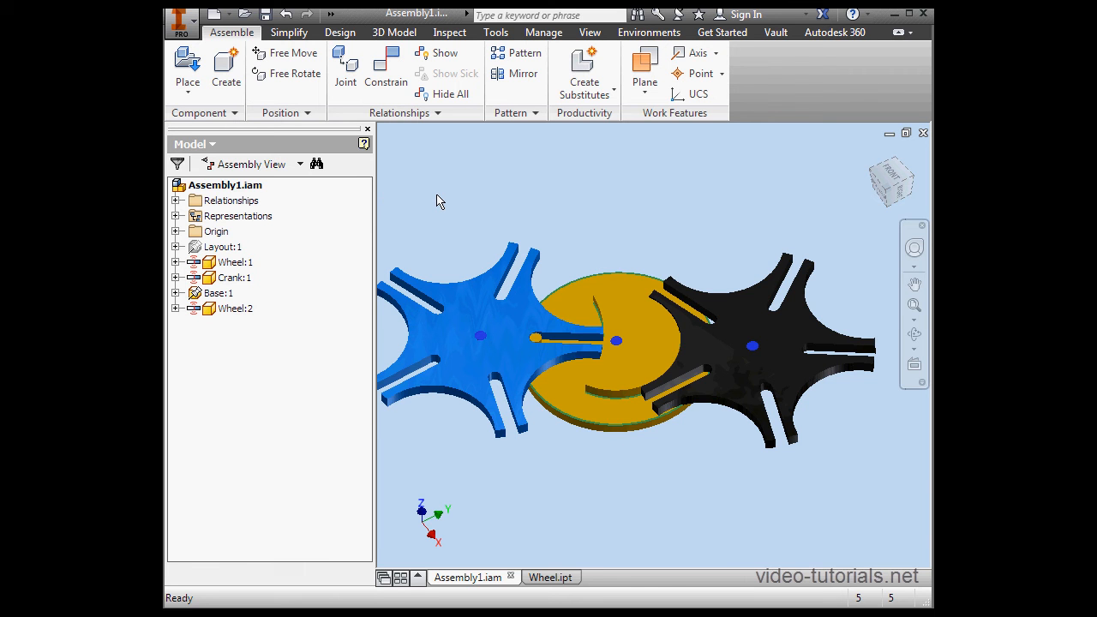
mouse_move(454, 188)
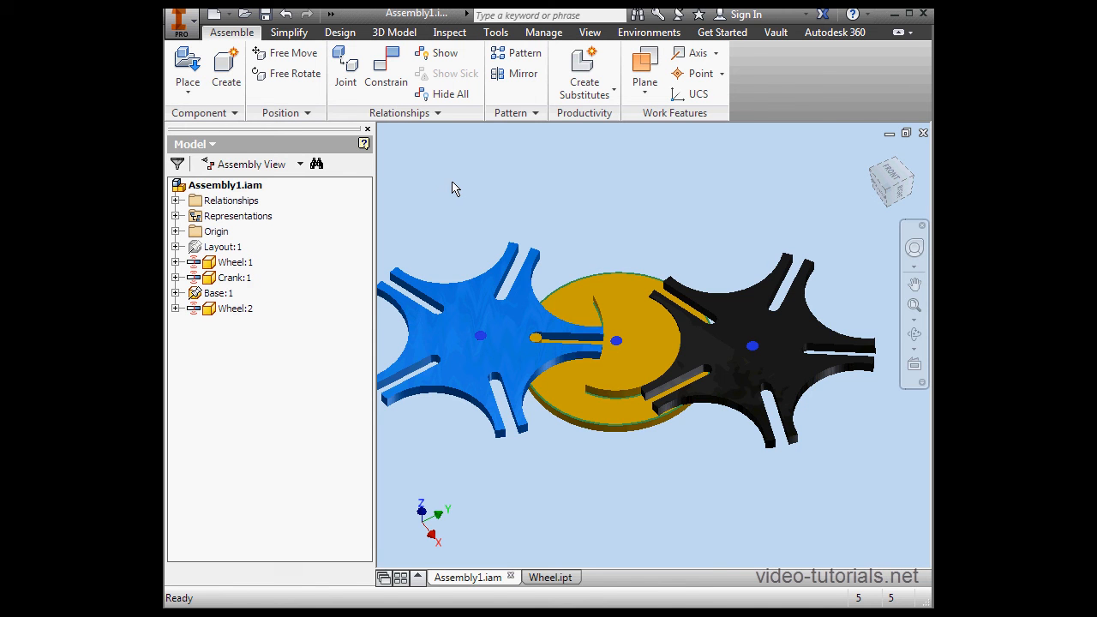
mouse_move(460, 187)
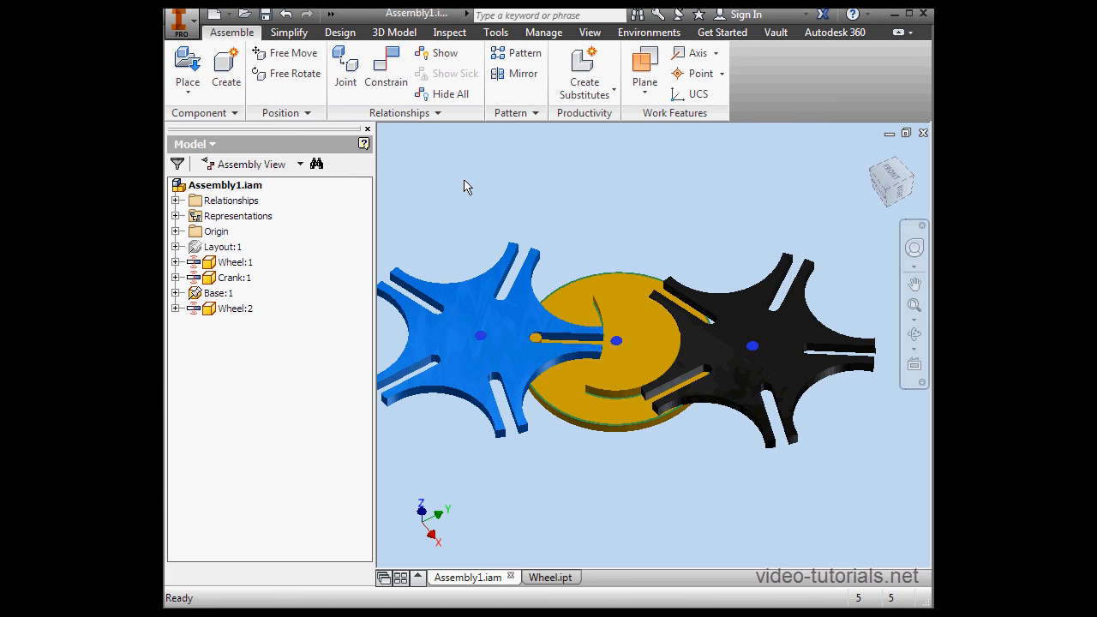
mouse_move(464, 186)
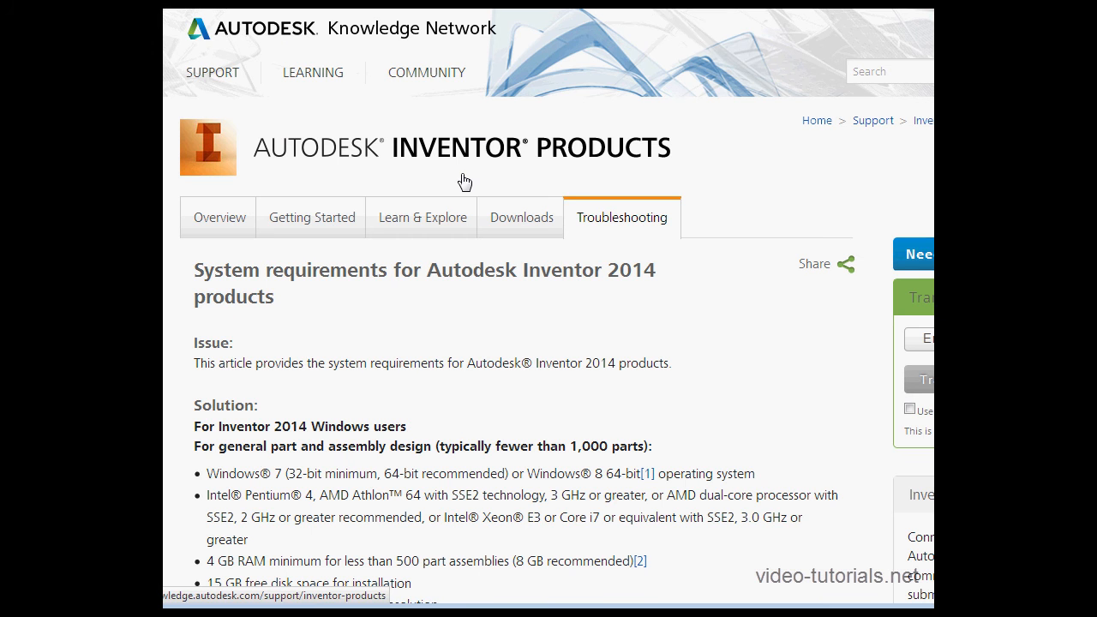
mouse_move(739, 359)
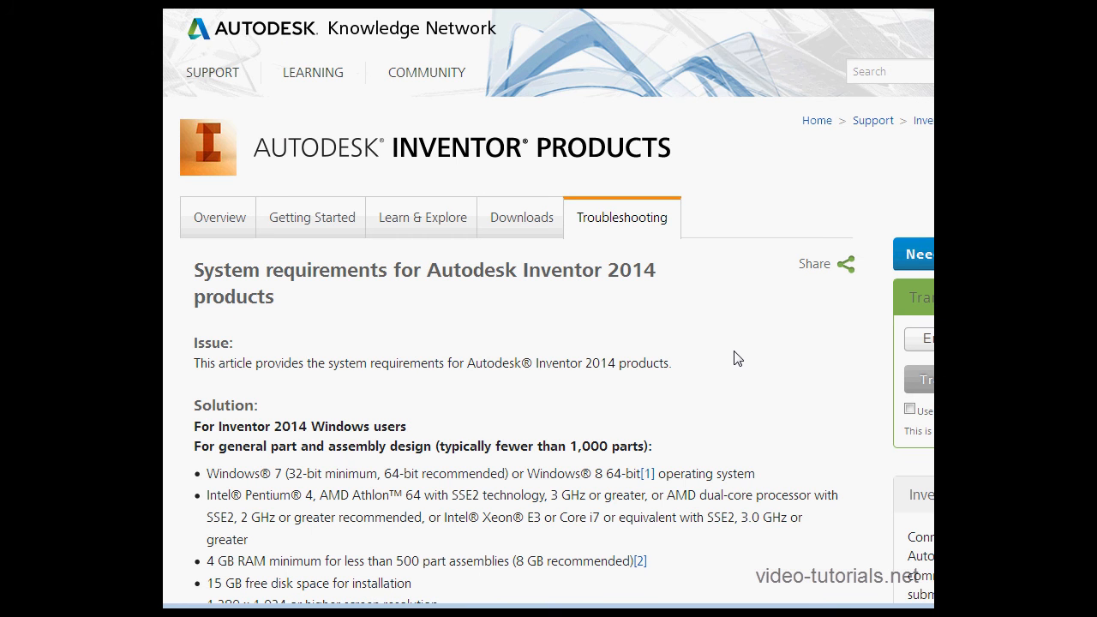
Scroll through the Inventor 2014 article to the general part and assembly design requirements
scroll("down", 3)
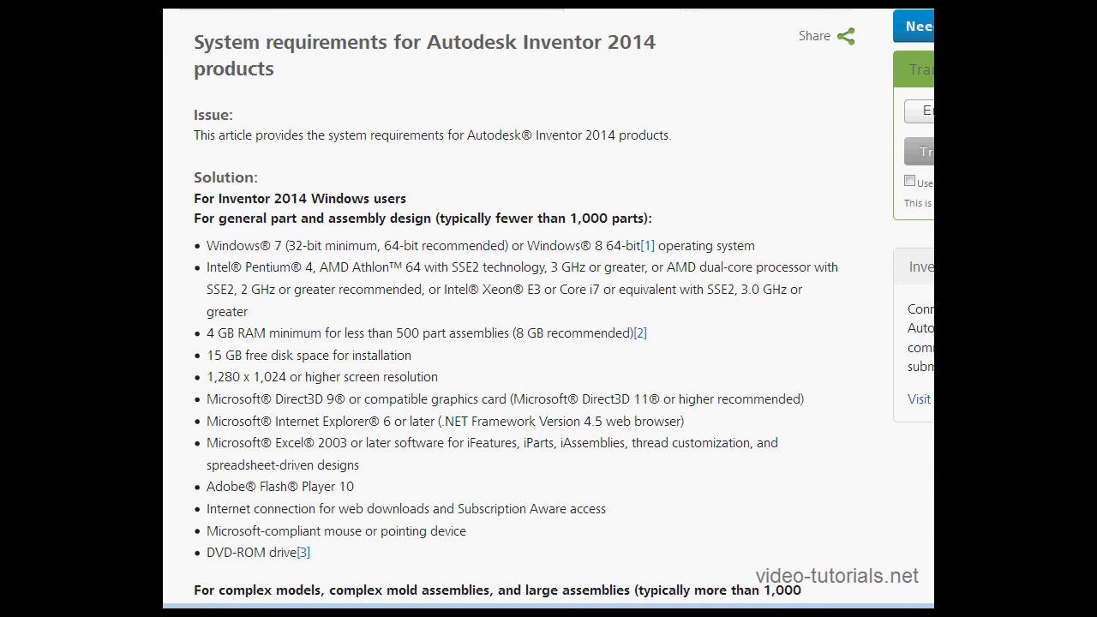
scroll("down", 3)
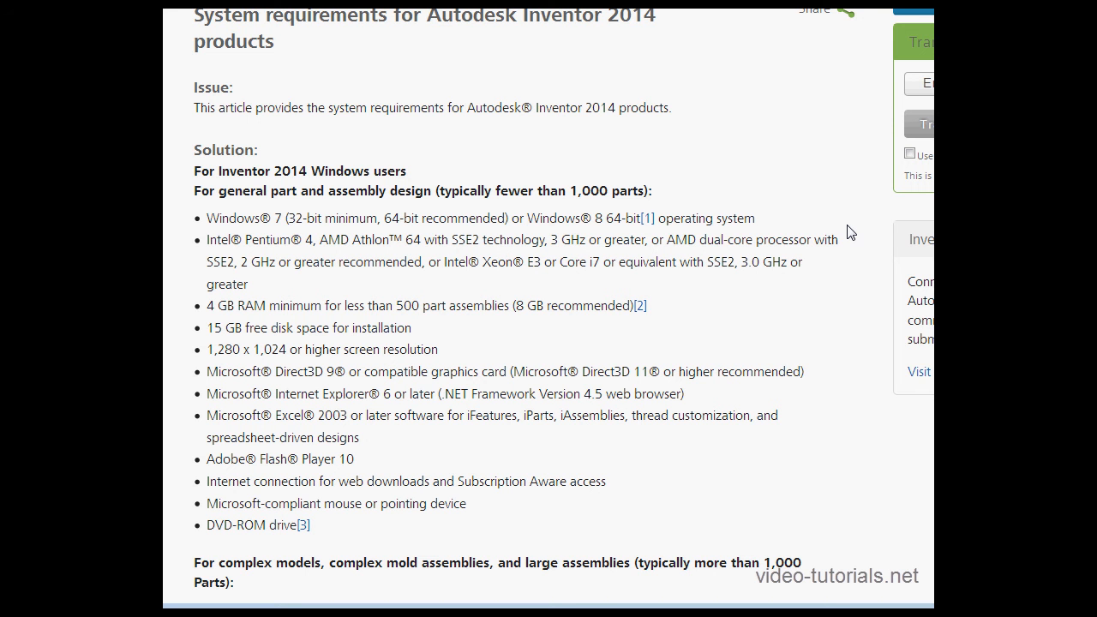
mouse_move(841, 229)
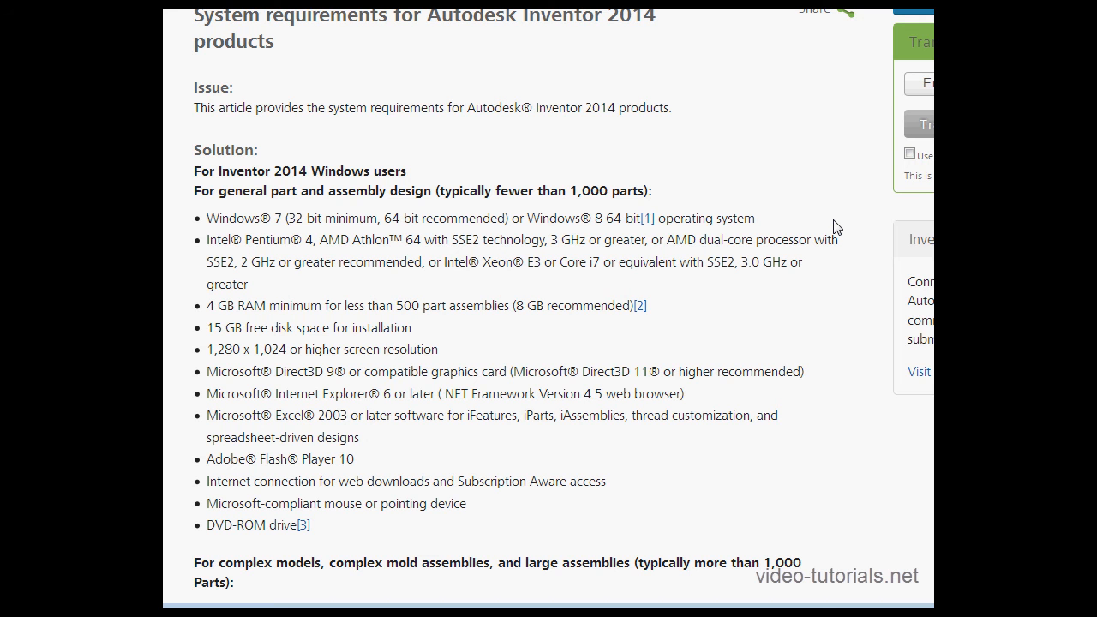
mouse_move(842, 224)
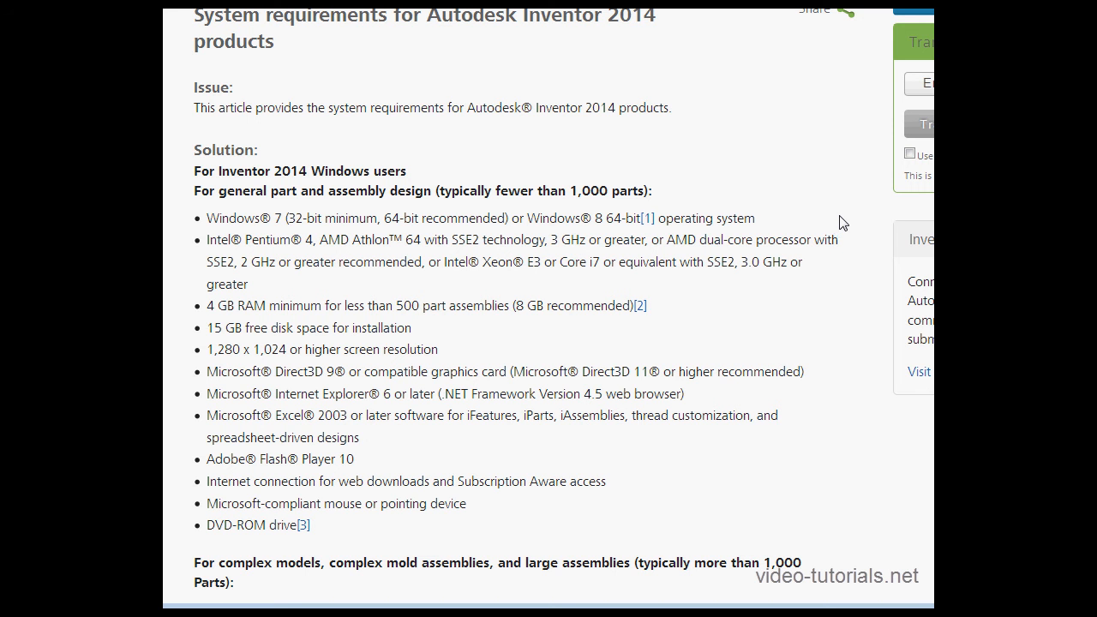